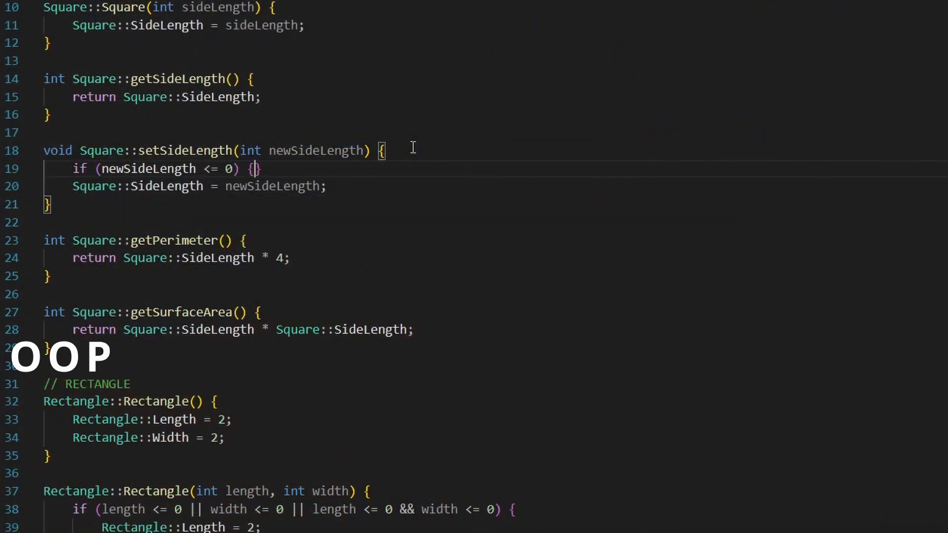
type("std::cot")
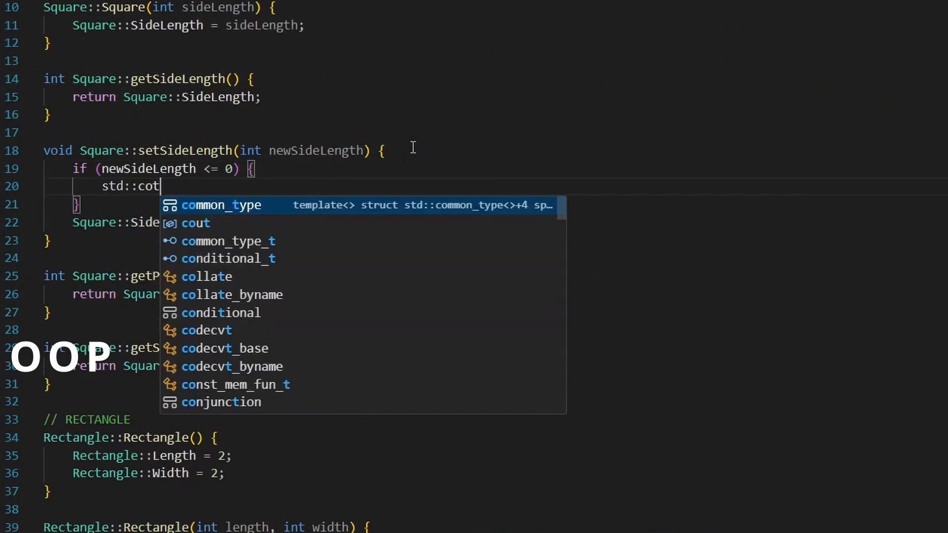
type("u")
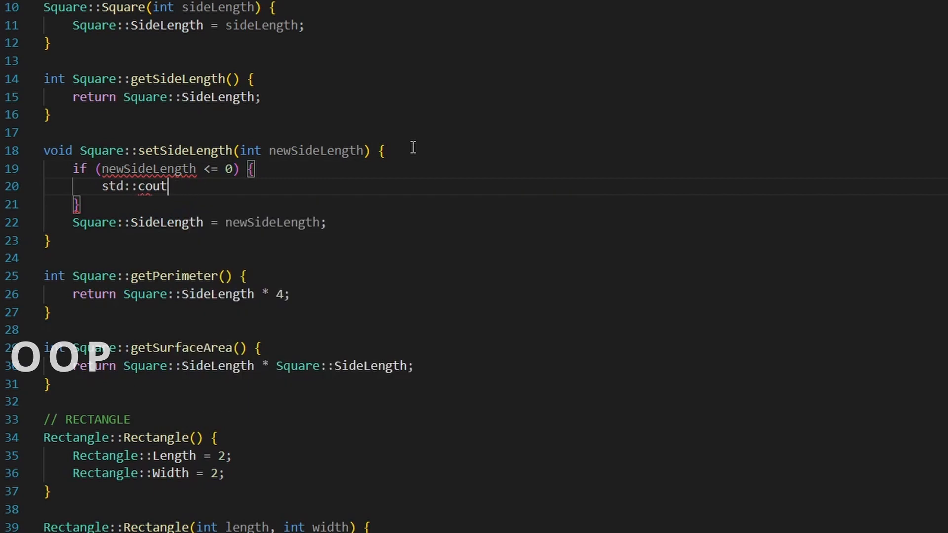